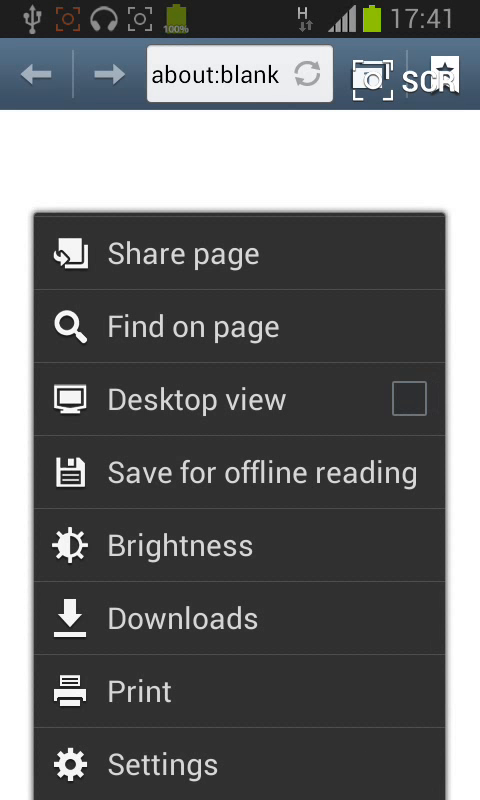
# Step: Reach the Privacy and security page from the browser menu's Settings
pyautogui.click(164, 764)
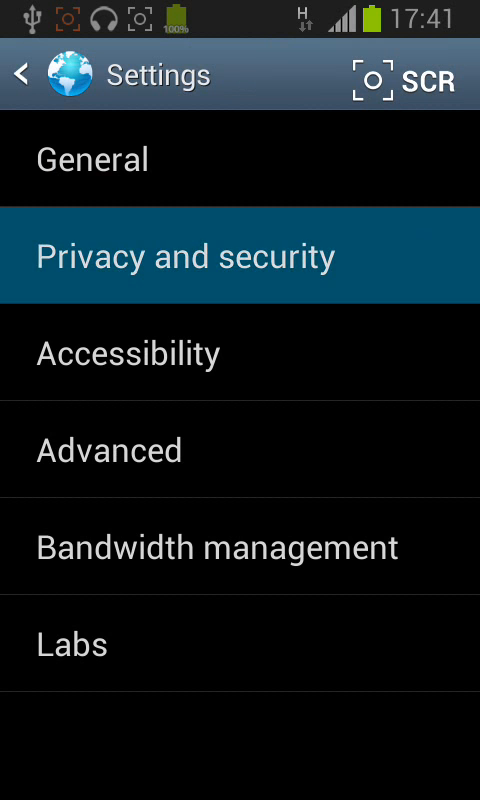
pyautogui.click(240, 254)
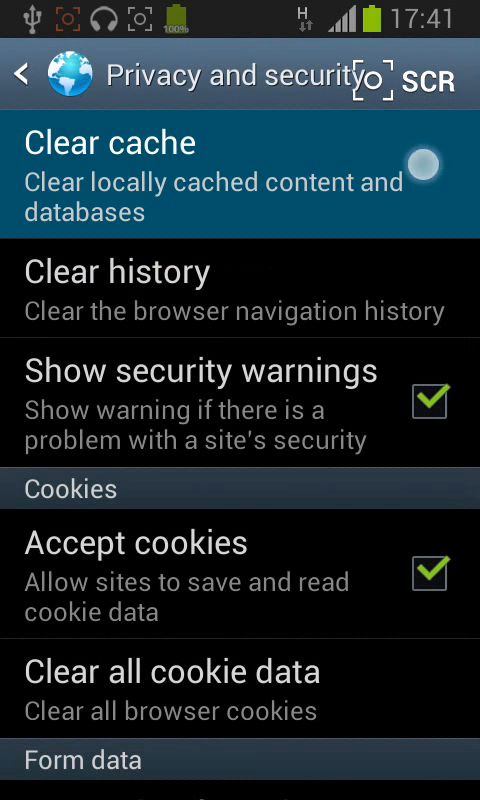
# Step: Clear the cache and confirm deleting cached content and databases
pyautogui.click(110, 142)
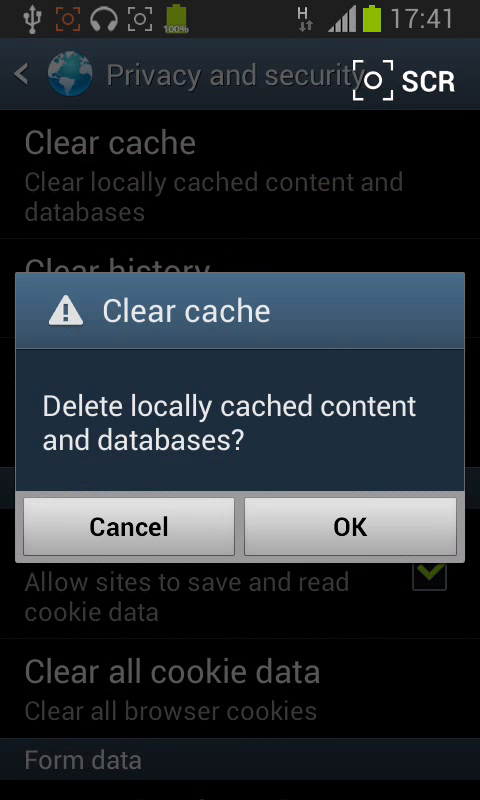
pyautogui.click(348, 528)
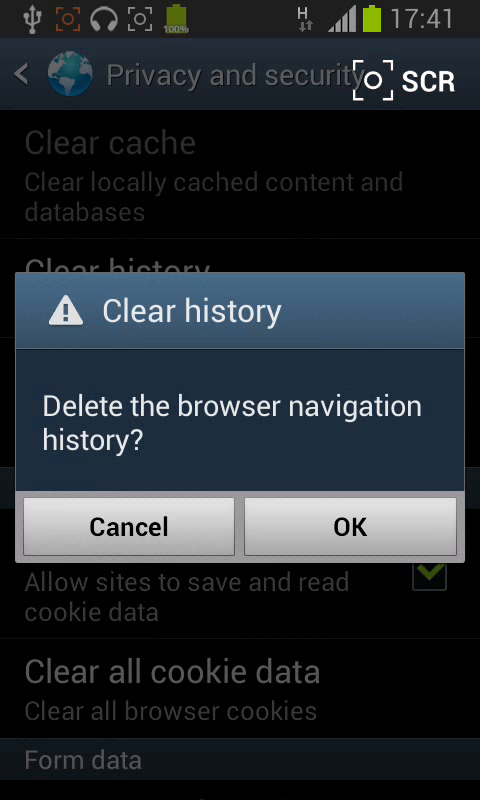
# Step: Clear the navigation history and confirm with OK
pyautogui.click(348, 528)
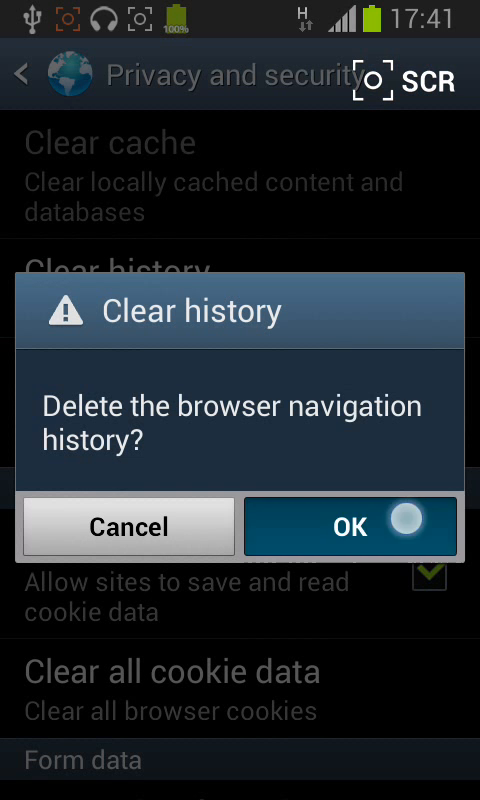
pyautogui.click(352, 528)
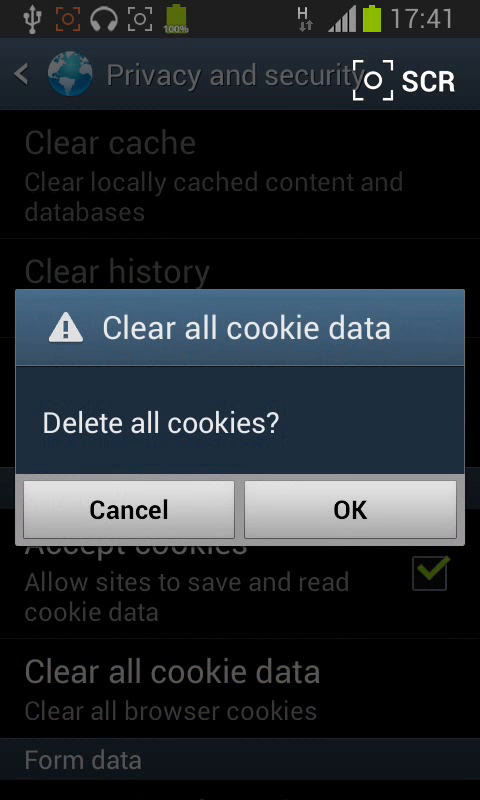
# Step: Confirm deleting all cookie data, leaving the clearing options greyed out
pyautogui.click(352, 508)
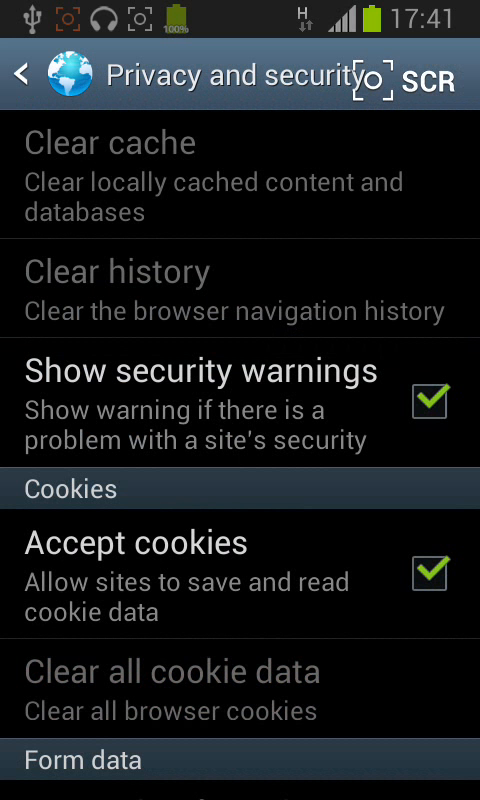